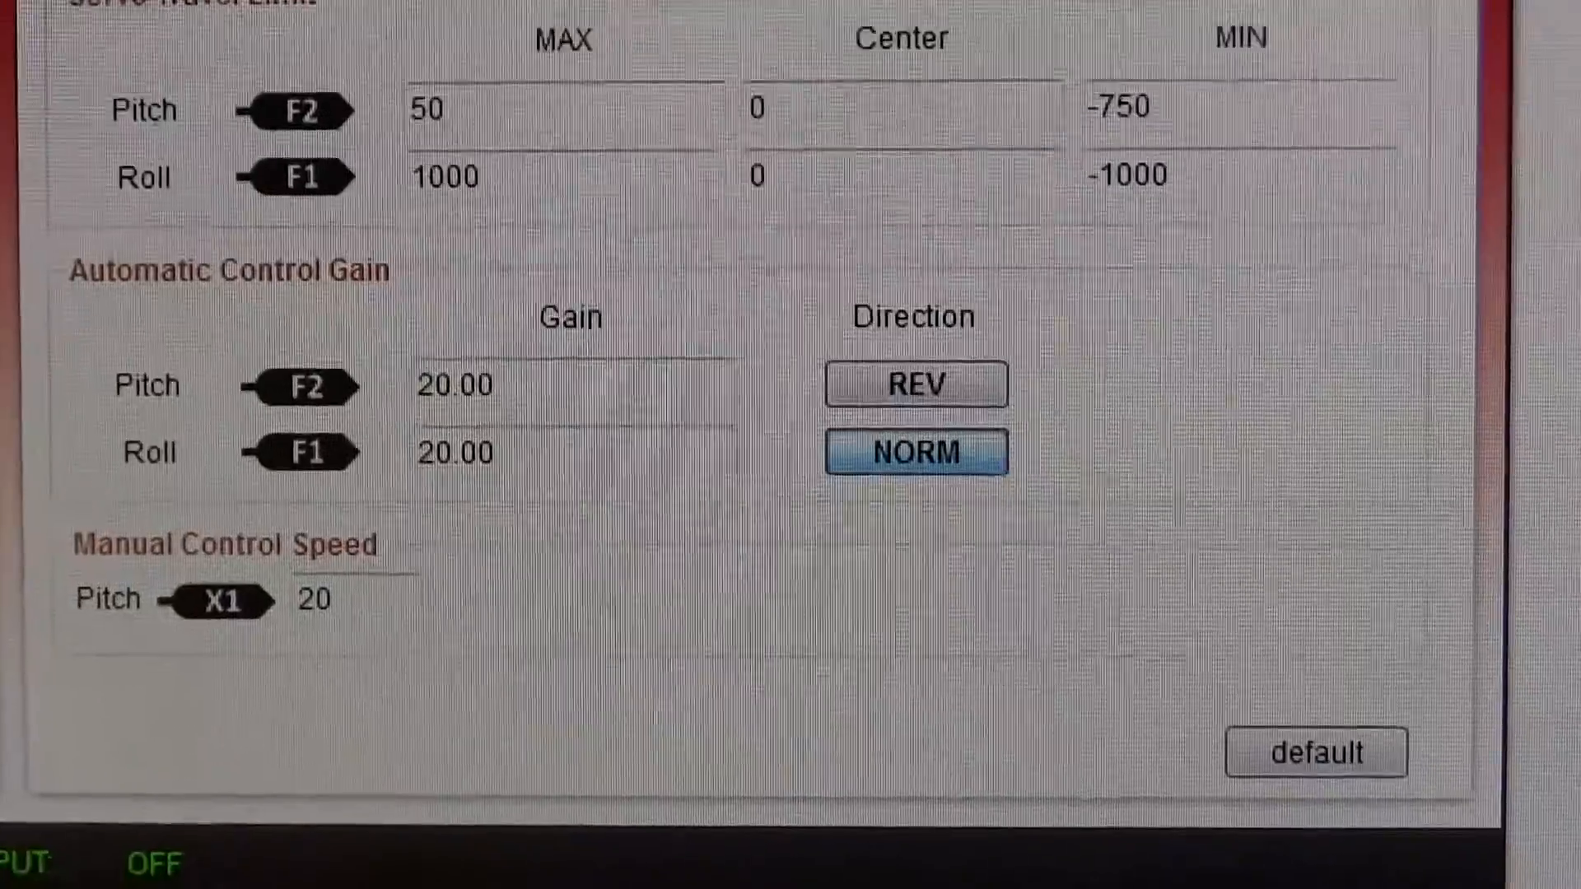
{"action": "scroll", "scroll_direction": "down", "scroll_amount": 3}
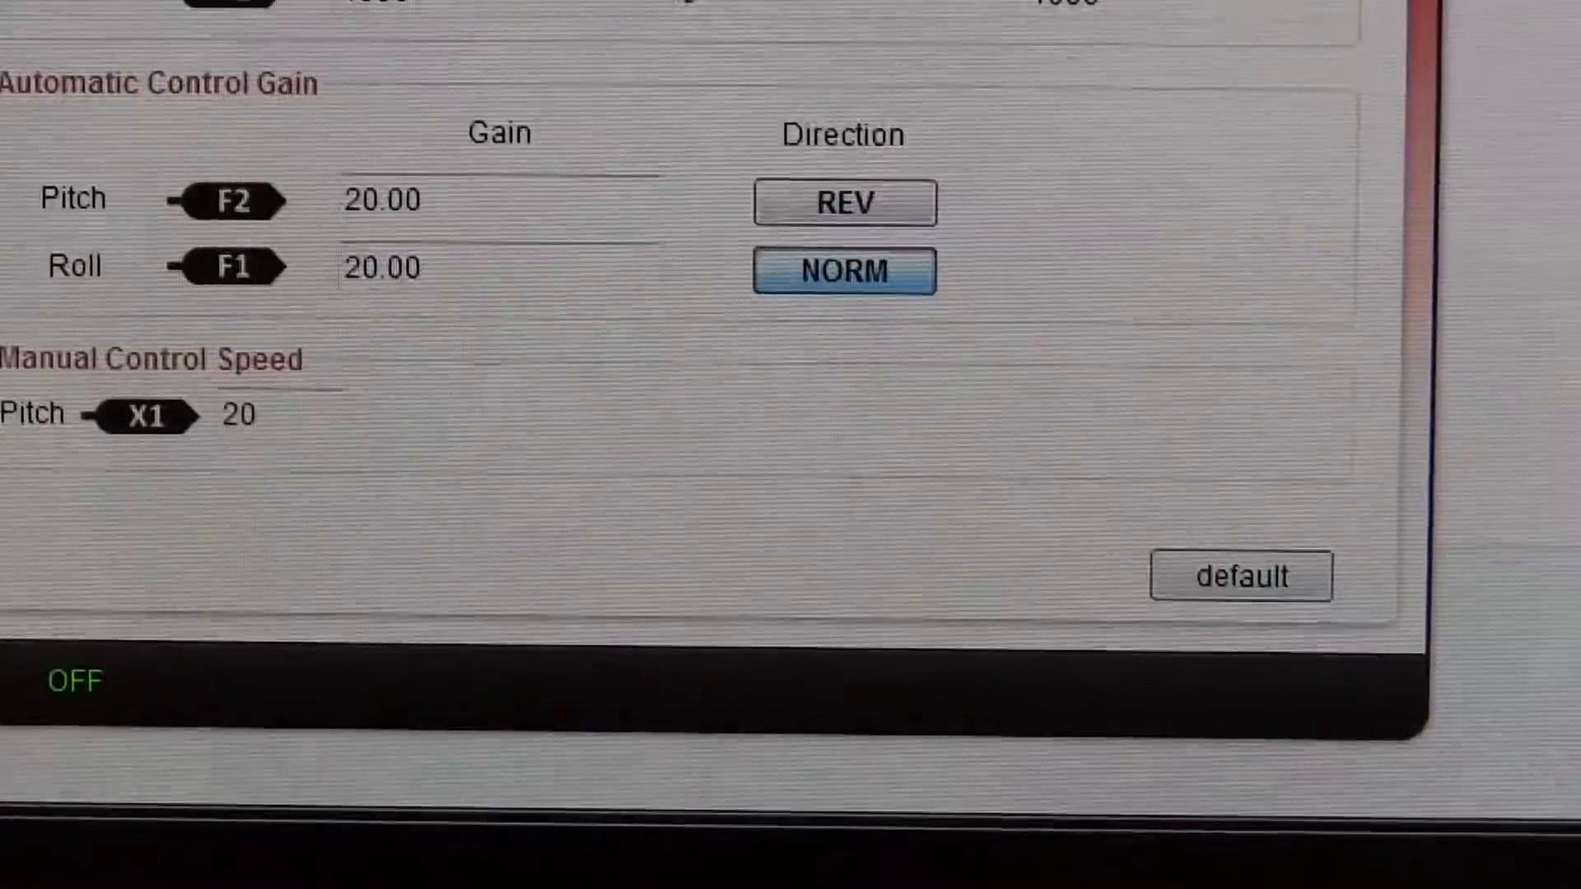